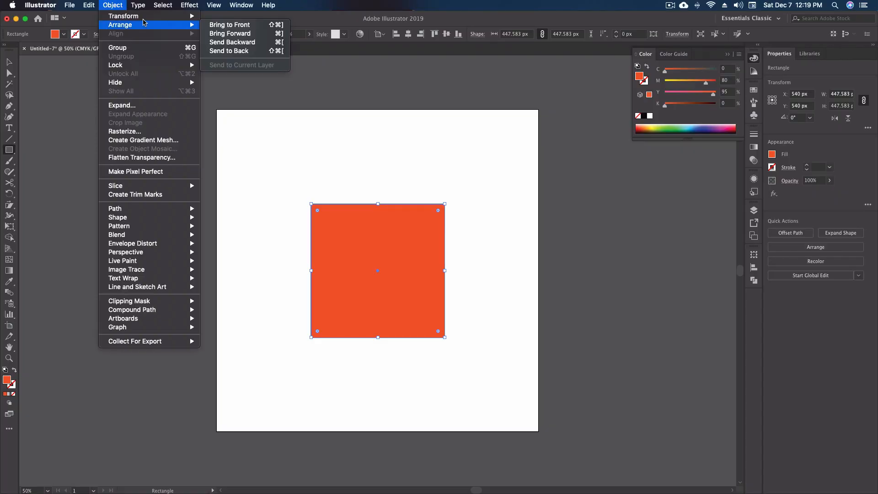
mouse_move(124, 16)
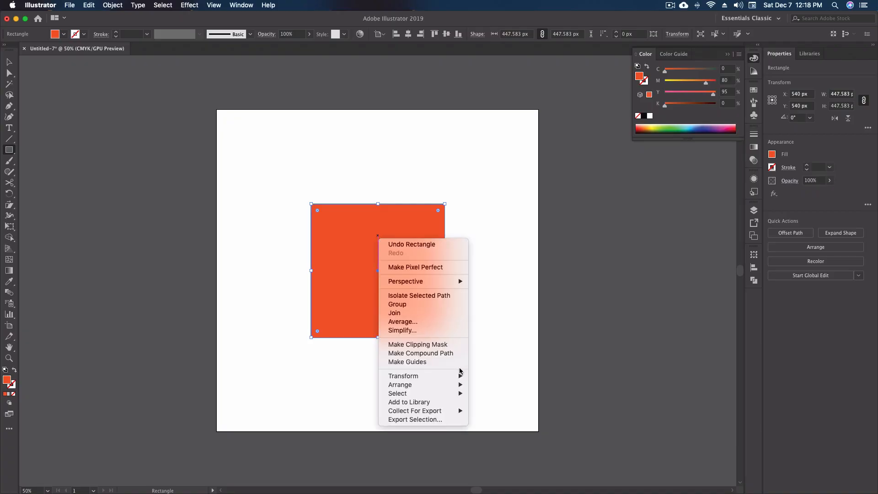
mouse_move(404, 376)
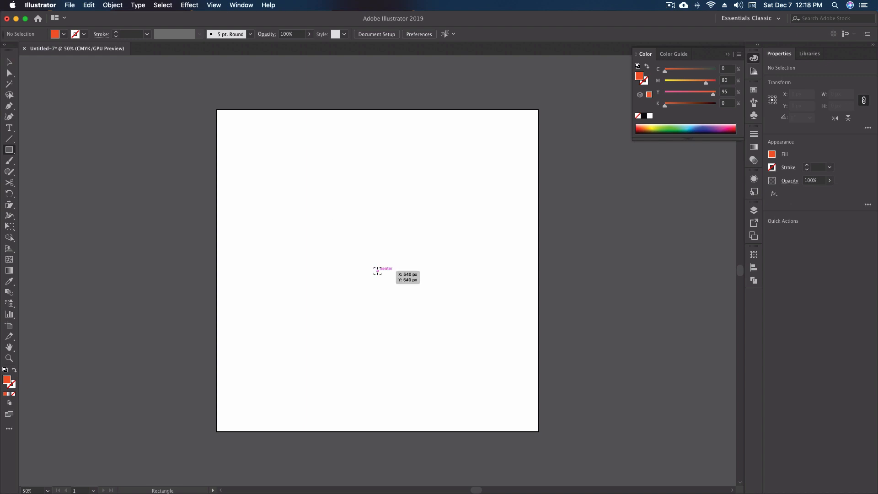
Draw an orange-red square from the artboard centre and browse its Transform context options.
left_click_drag(377, 271, 444, 338)
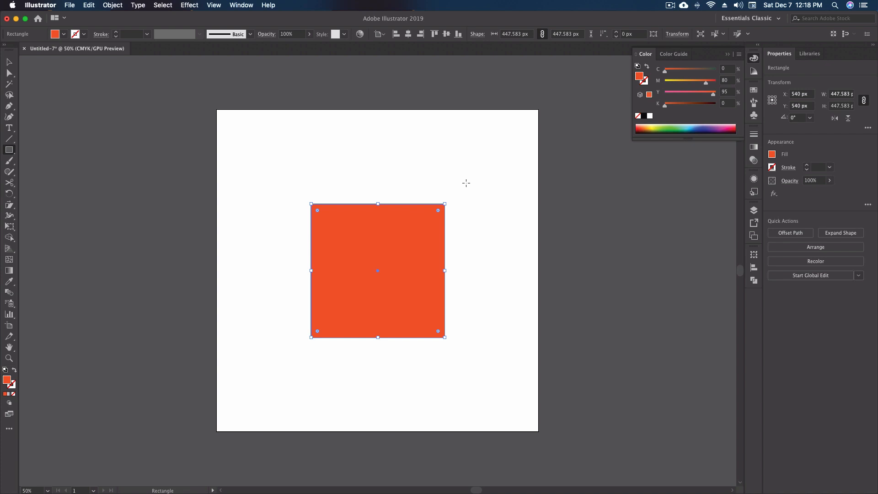
right_click(377, 236)
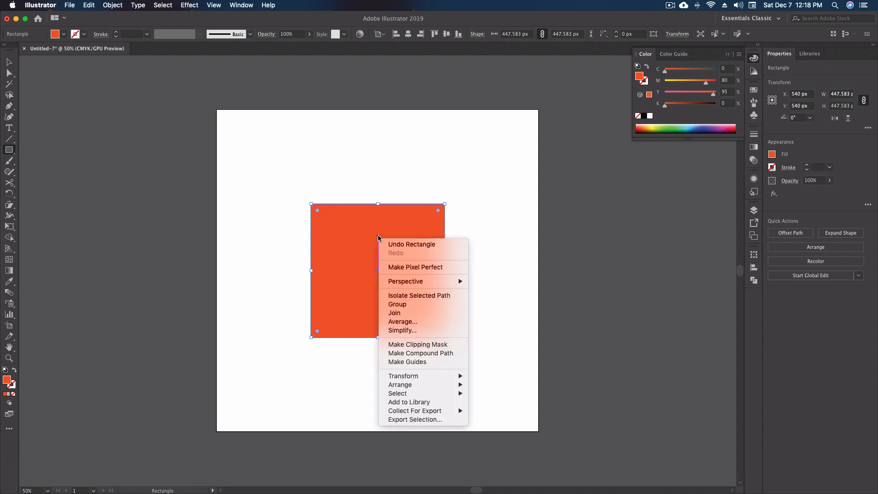
mouse_move(403, 376)
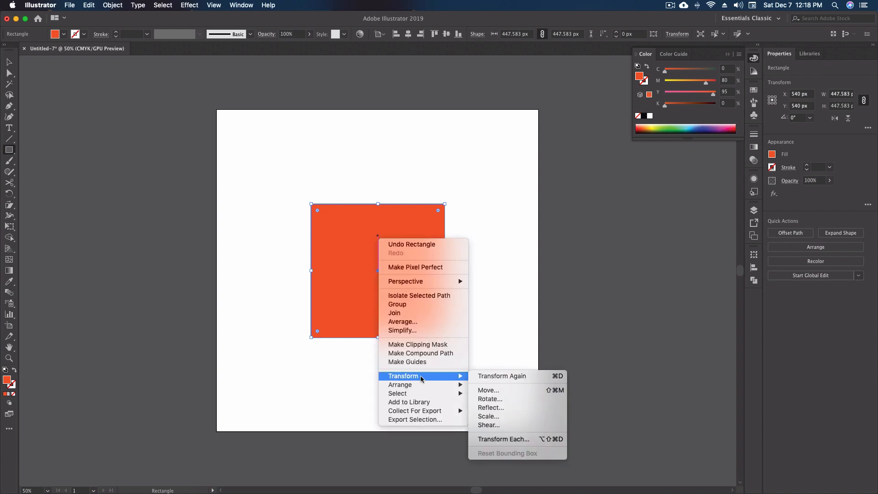
mouse_move(488, 390)
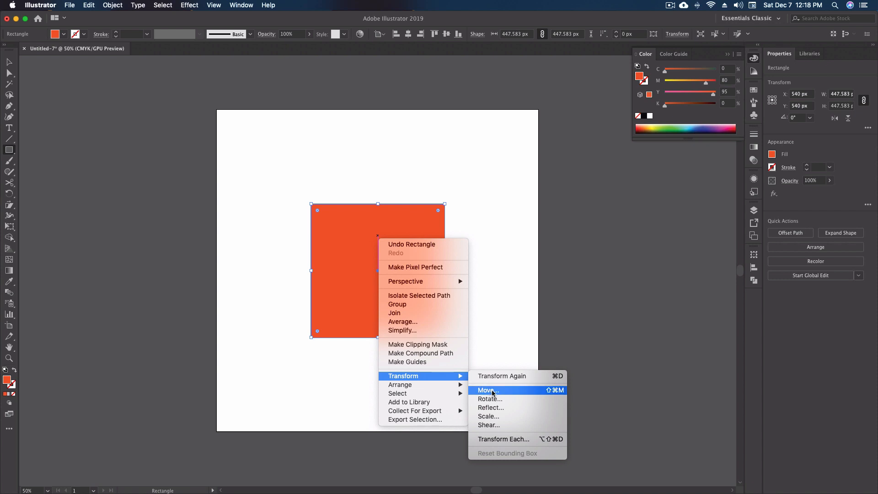
mouse_move(489, 416)
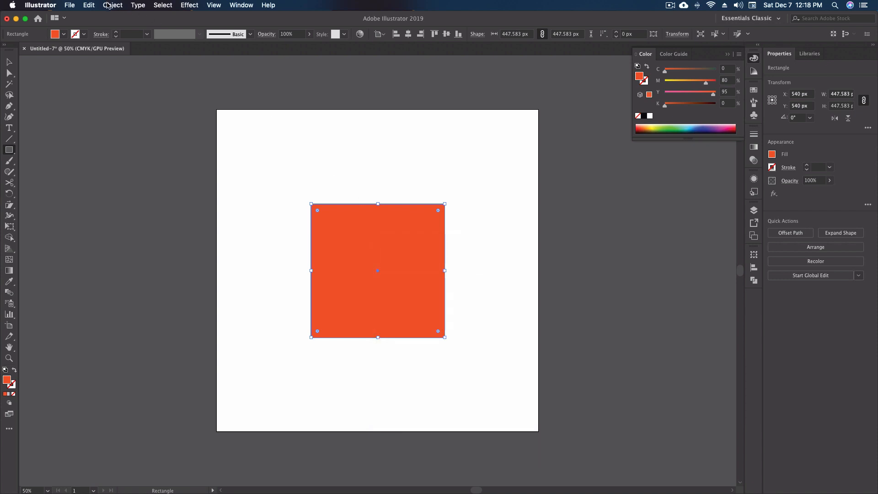
left_click(113, 5)
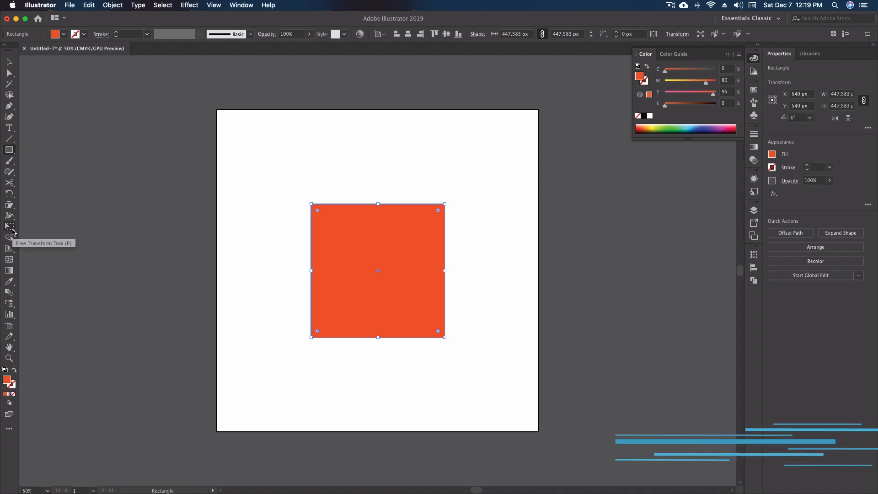
Activate the Free Transform tool (E) on the selected square.
key("e")
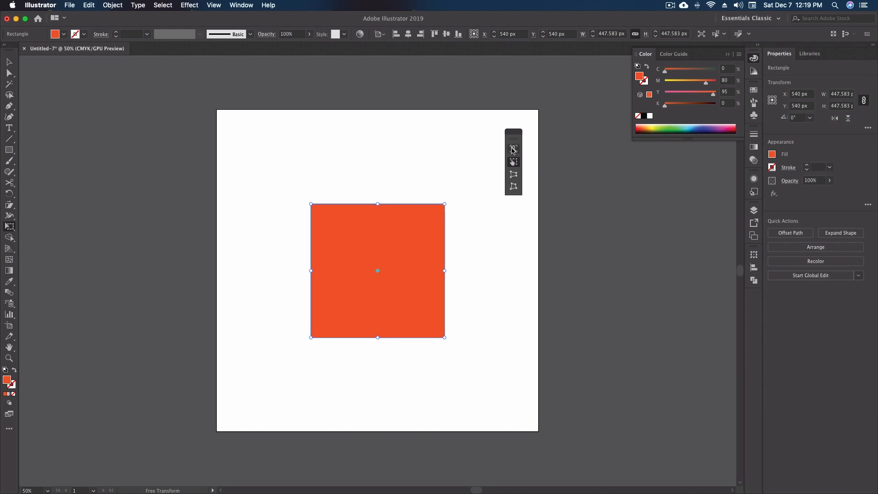
mouse_move(513, 186)
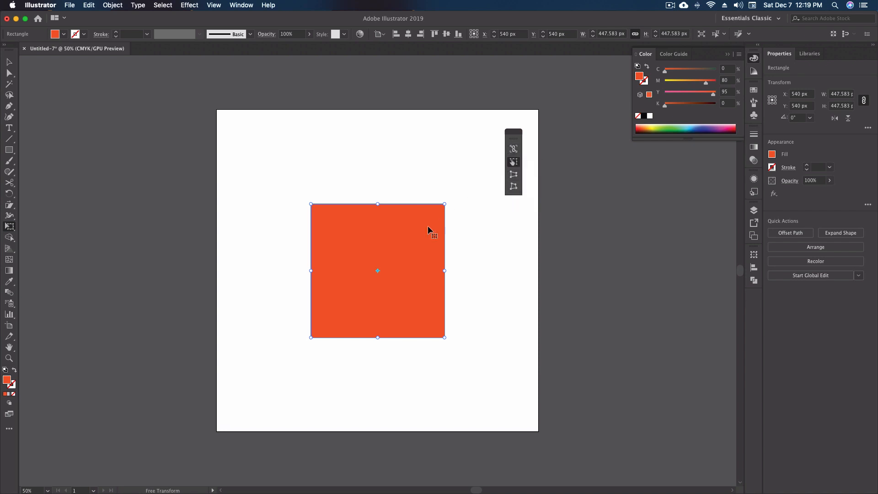
mouse_move(396, 246)
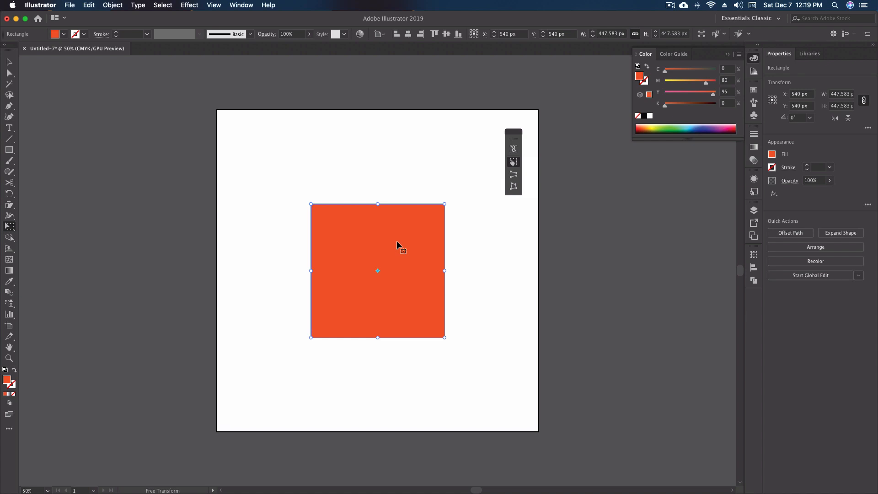
mouse_move(513, 162)
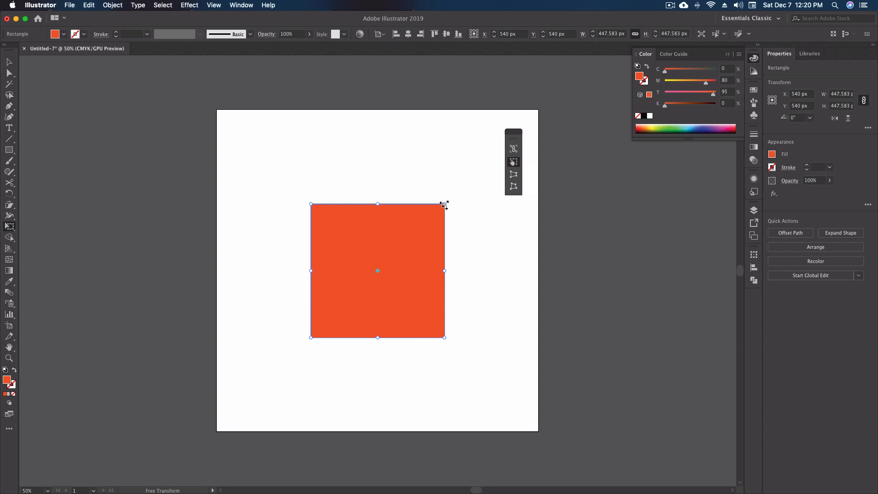
left_click_drag(445, 204, 363, 183)
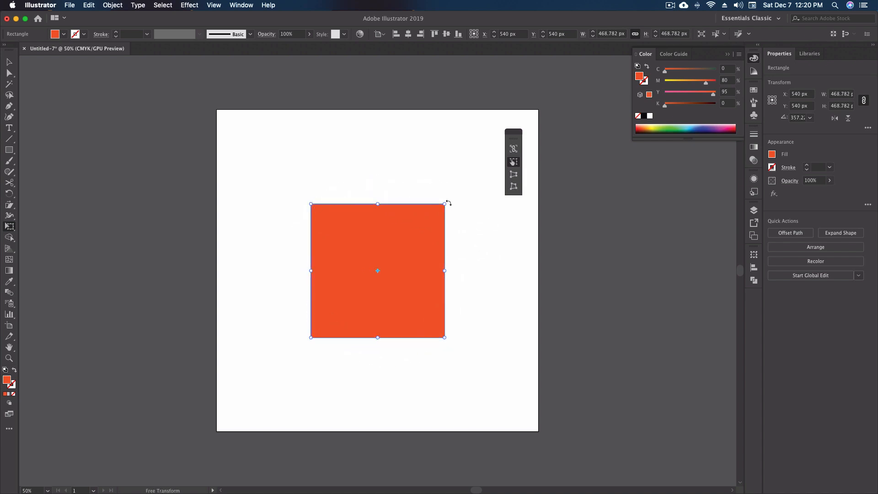
left_click_drag(445, 203, 446, 202)
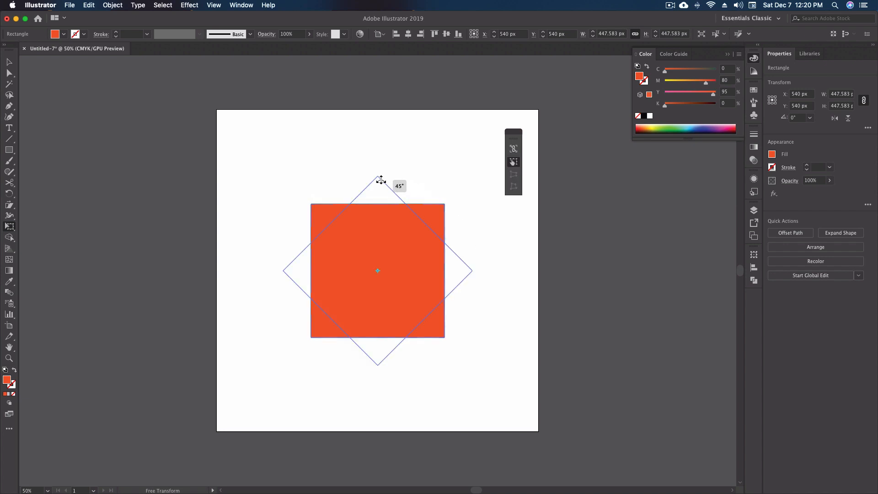
left_click_drag(378, 178, 353, 175)
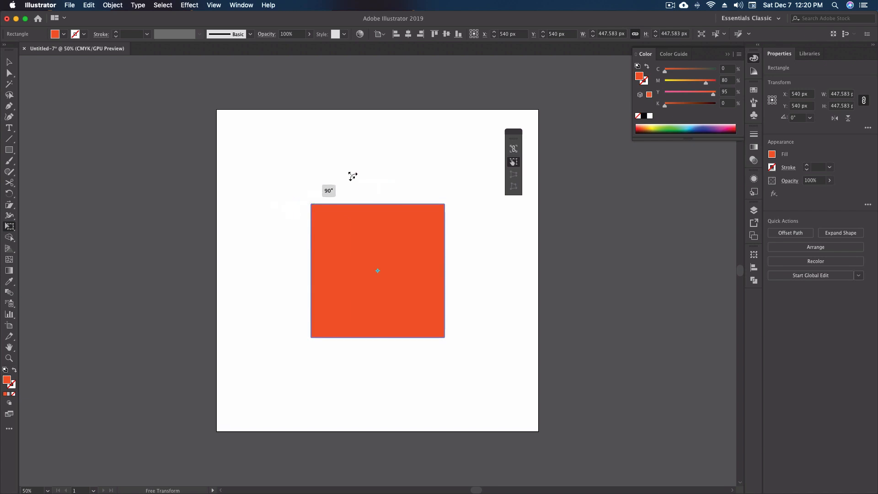
left_click_drag(353, 176, 472, 210)
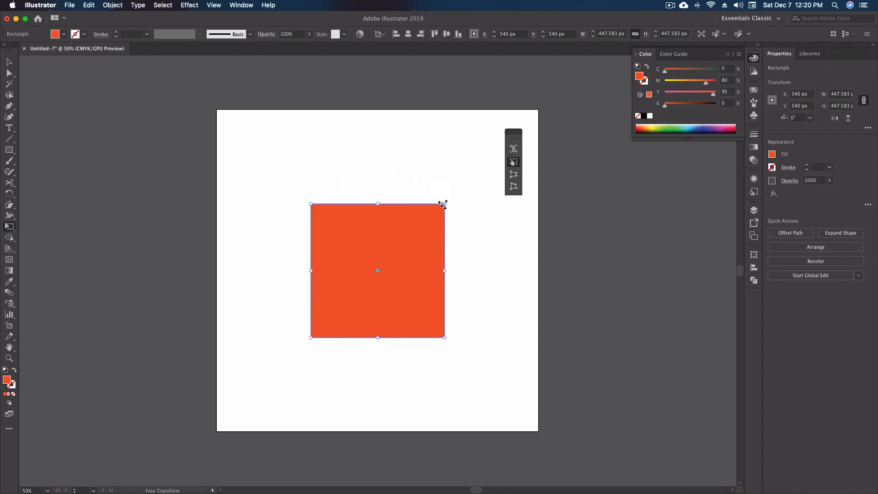
left_click_drag(444, 204, 375, 280)
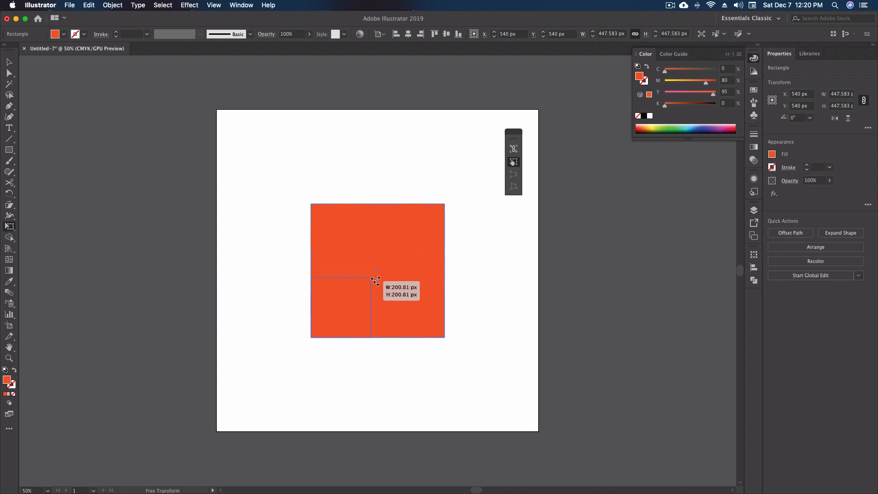
left_click_drag(375, 280, 447, 200)
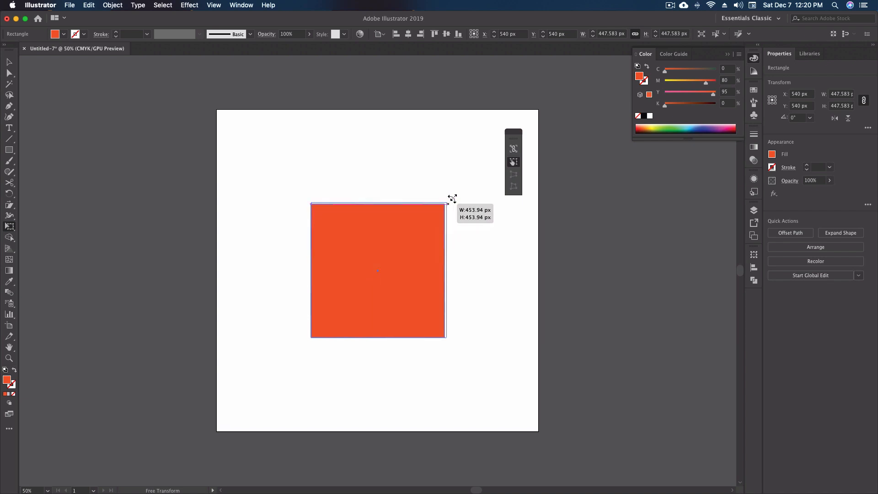
left_click_drag(453, 199, 440, 208)
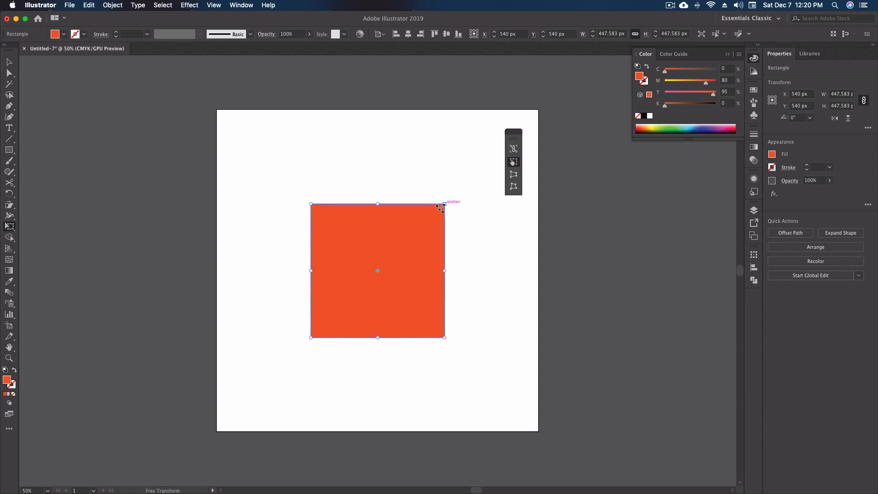
mouse_move(377, 274)
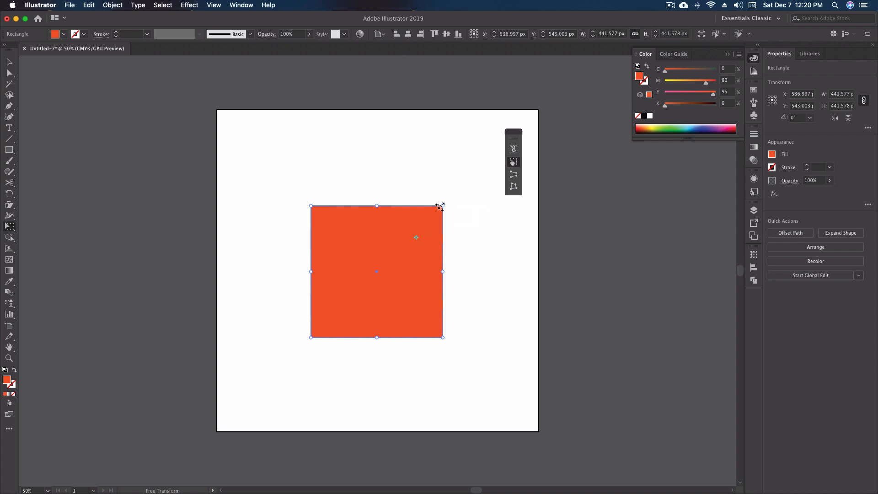
Scale the square down slightly from its top-right corner to about 441.6 px.
left_click_drag(441, 205, 457, 232)
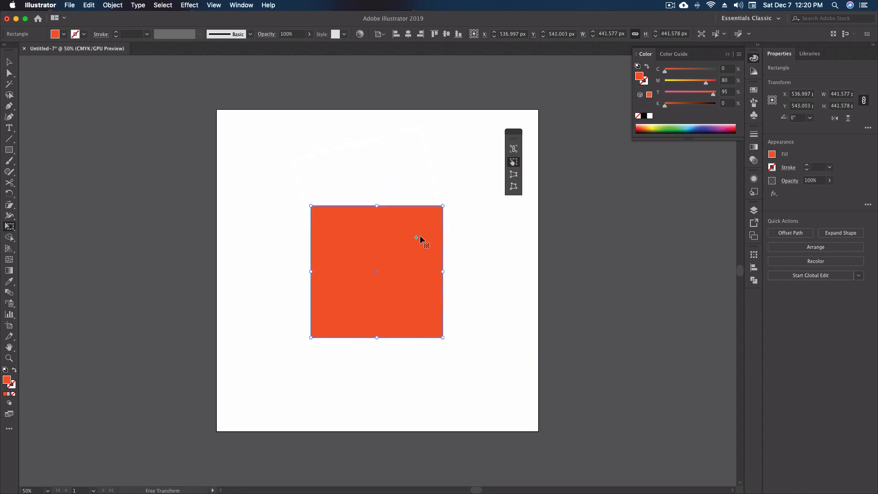
mouse_move(396, 280)
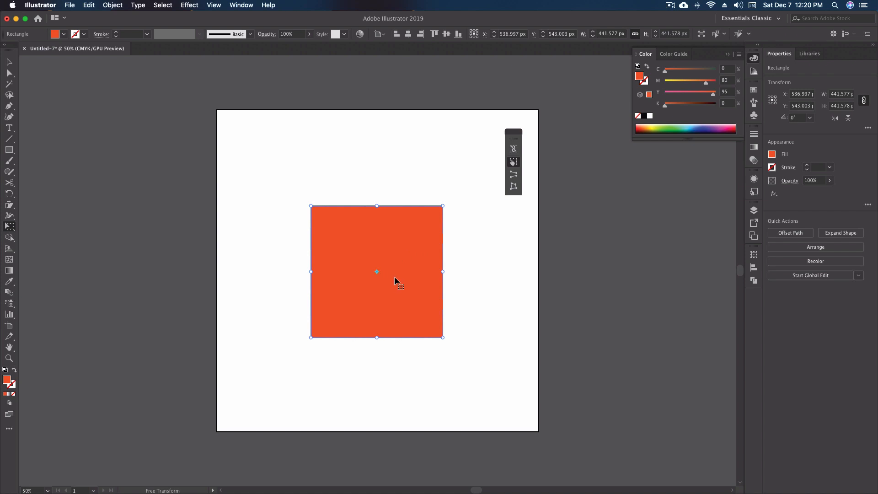
mouse_move(393, 277)
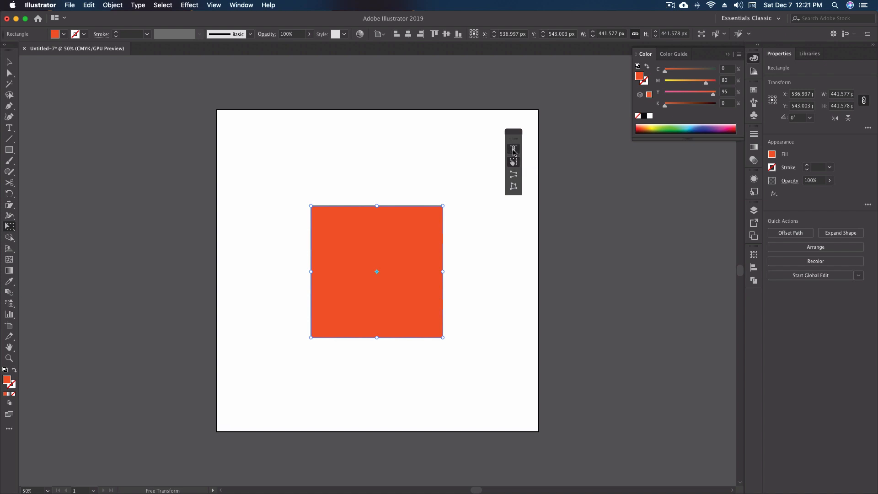
mouse_move(512, 149)
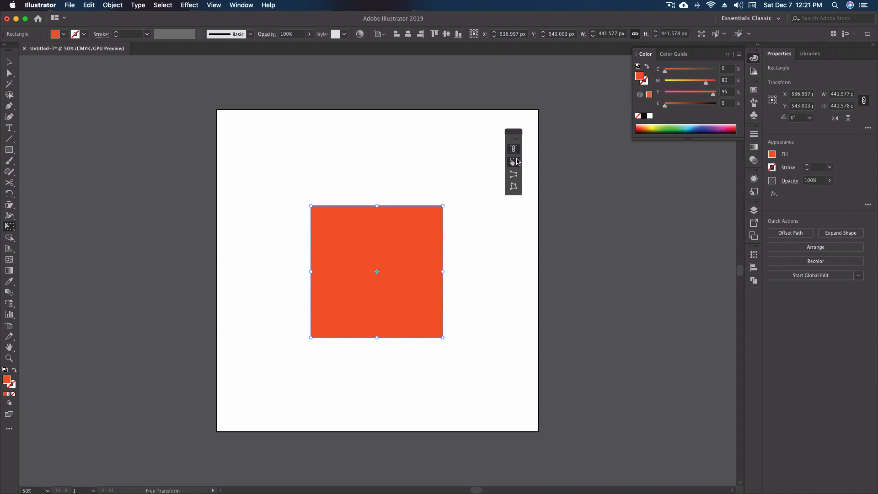
mouse_move(441, 206)
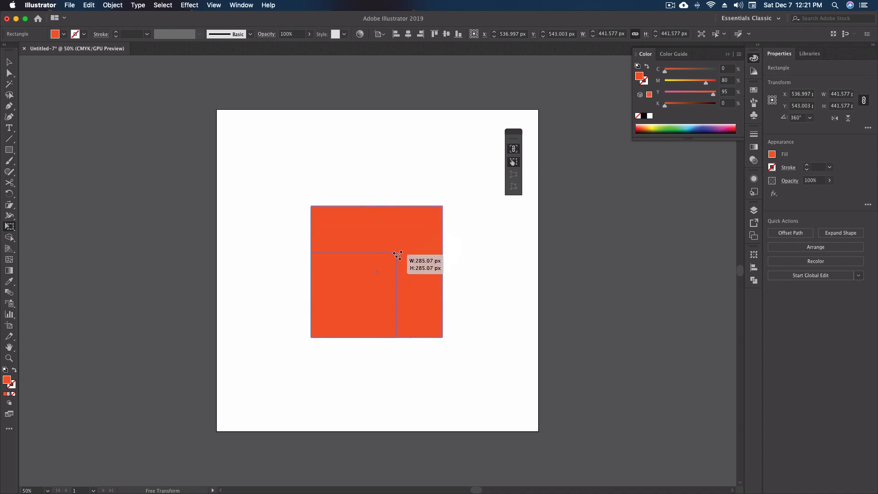
Scale the square up from its corner in several drags, settling at about 567 px per side.
left_click_drag(398, 256, 412, 238)
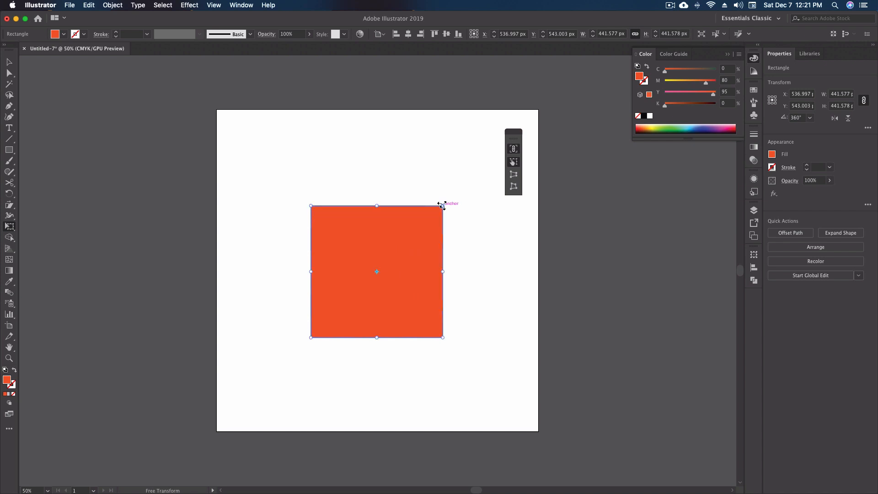
left_click_drag(443, 206, 436, 213)
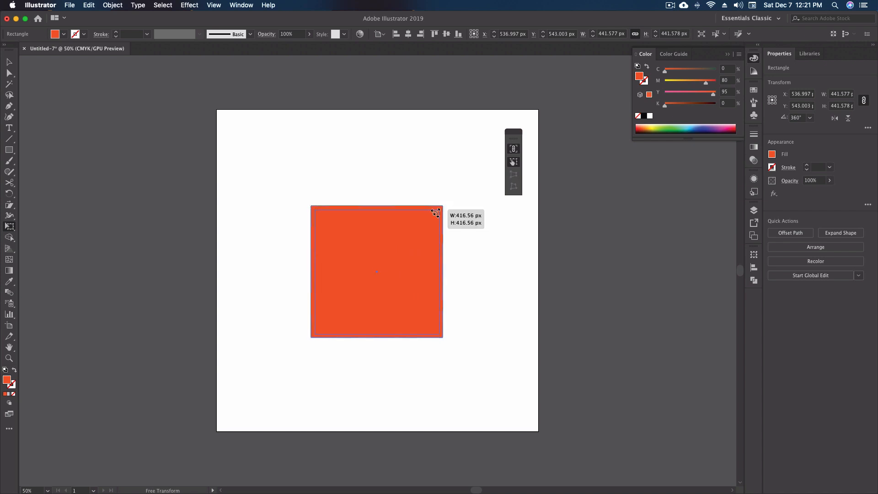
left_click_drag(436, 211, 448, 199)
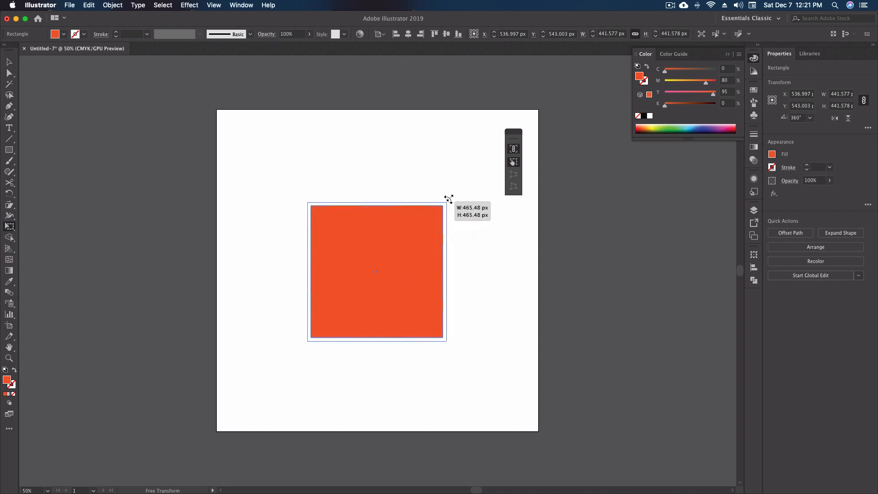
left_click_drag(448, 198, 462, 185)
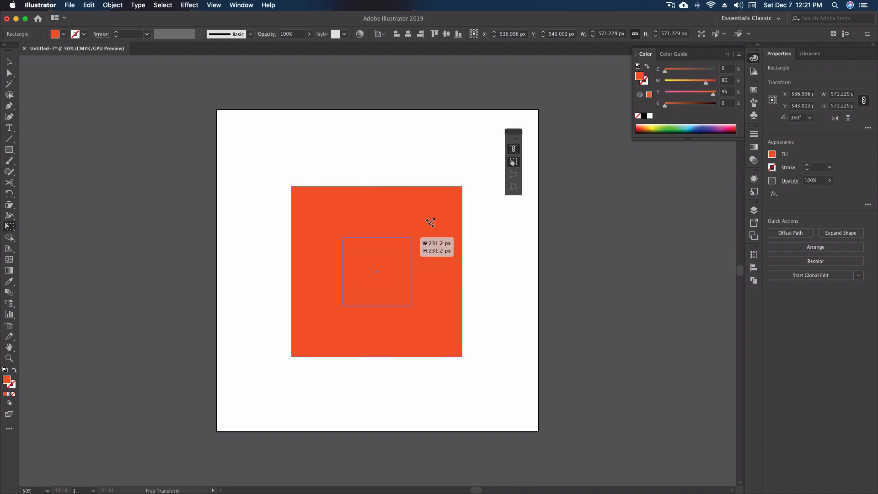
left_click_drag(430, 223, 466, 193)
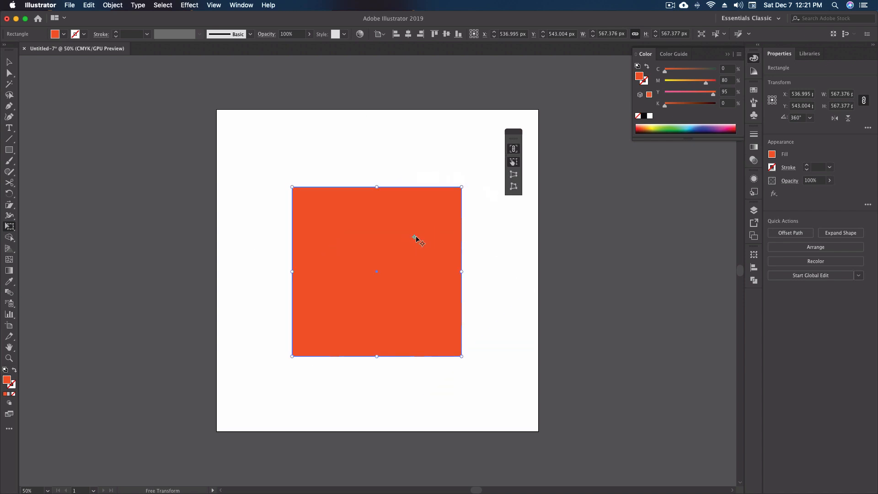
mouse_move(381, 277)
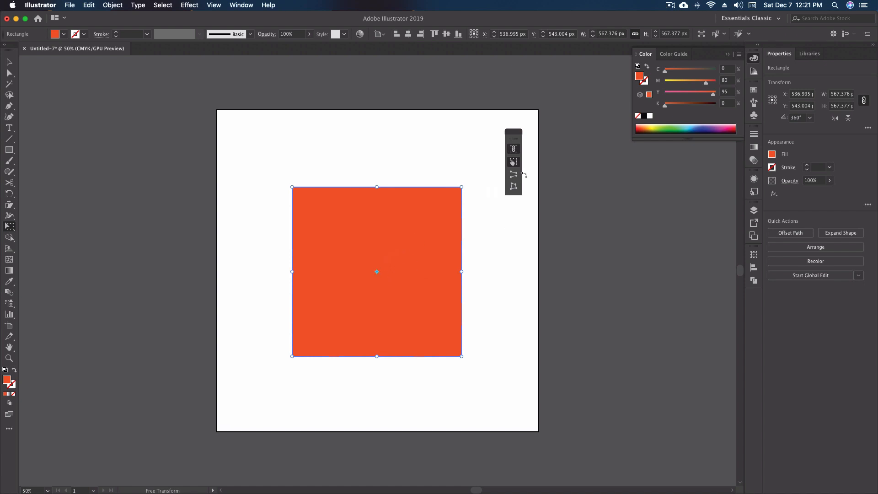
mouse_move(513, 162)
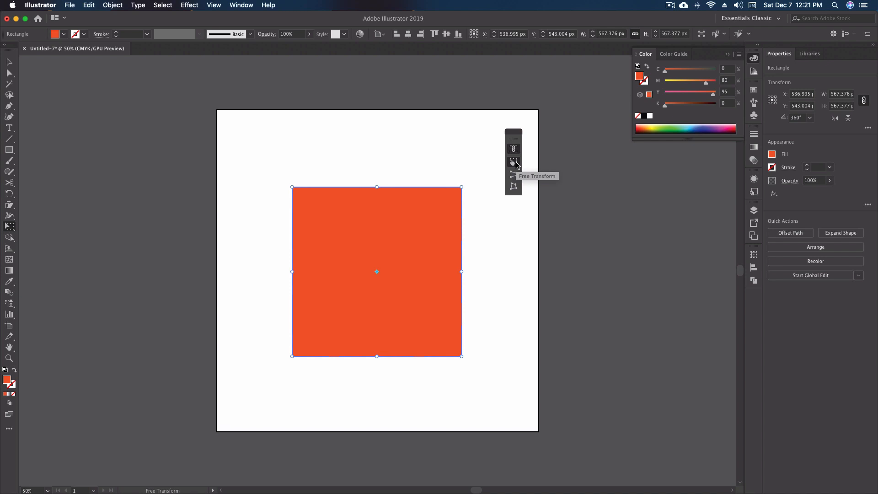
mouse_move(461, 271)
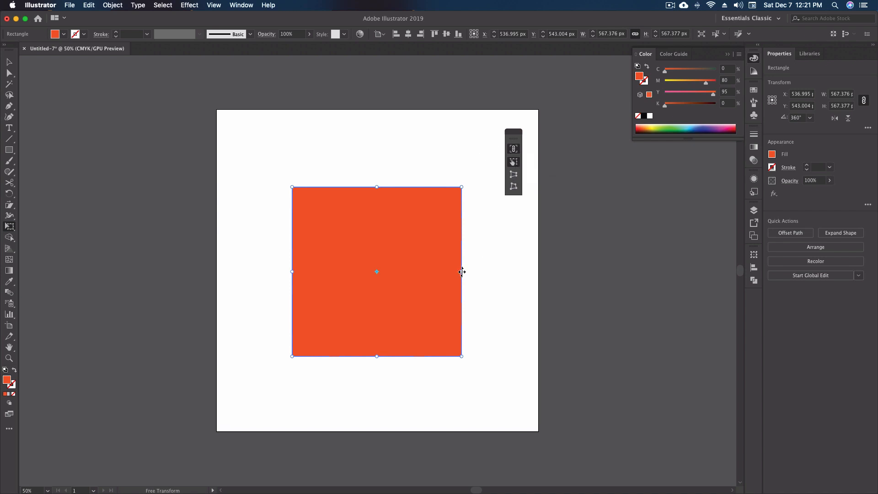
mouse_move(376, 186)
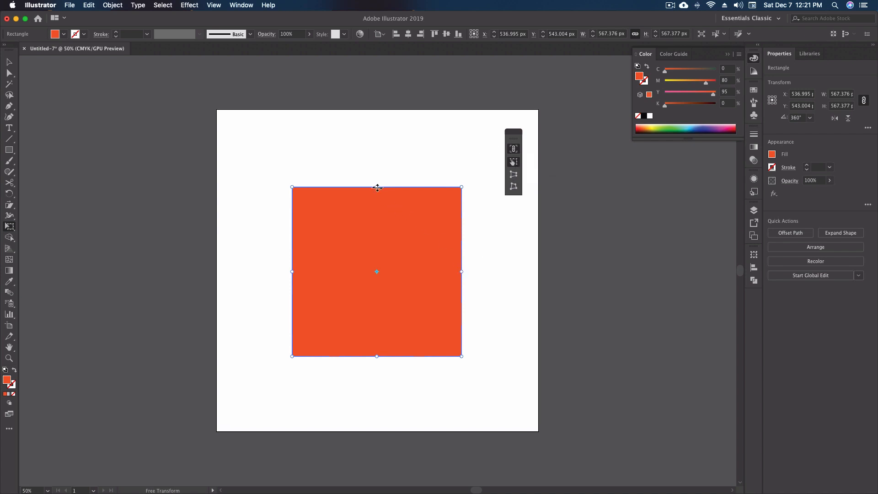
mouse_move(459, 277)
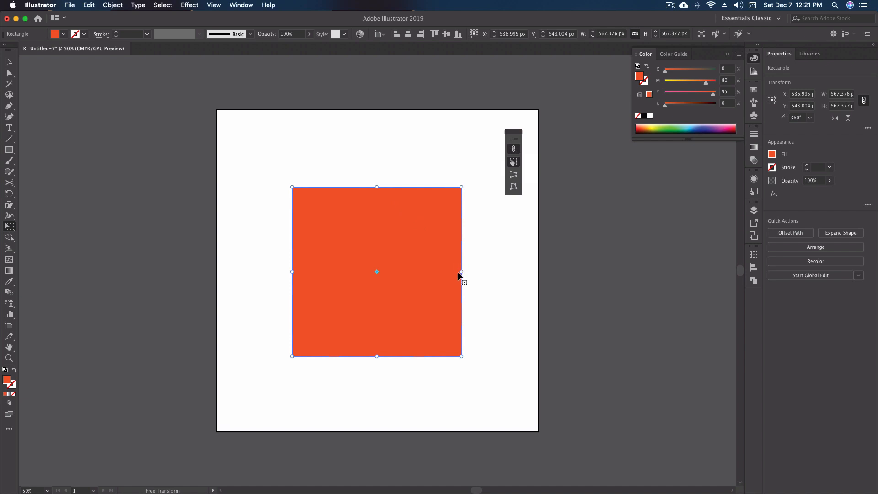
mouse_move(460, 271)
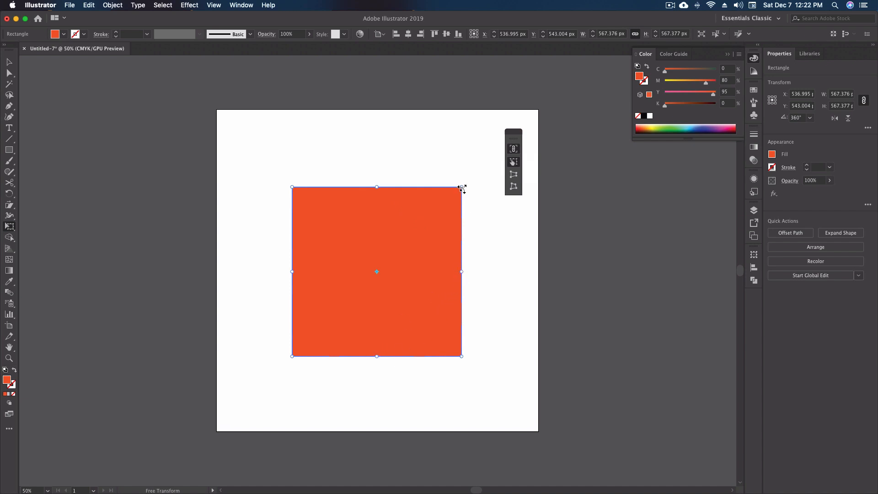
mouse_move(461, 272)
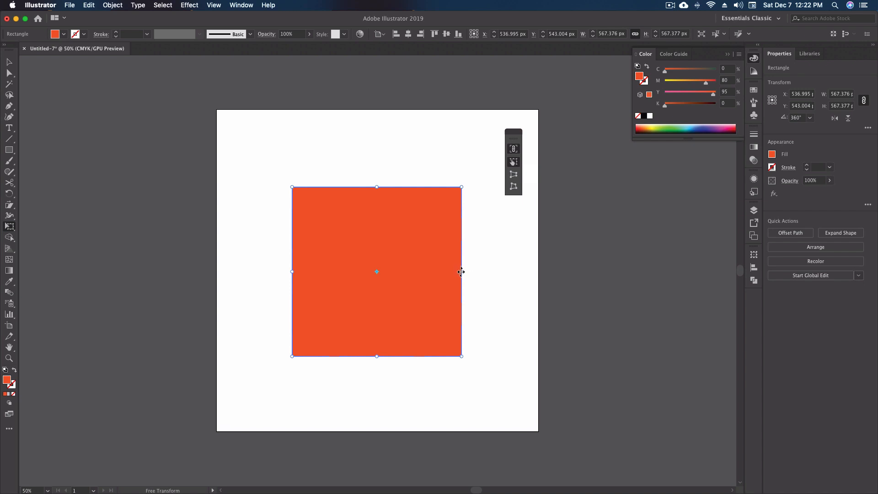
Perspective-distort the square's right side slightly, stretching the right edge to about 823 px tall.
left_click_drag(461, 272, 461, 249)
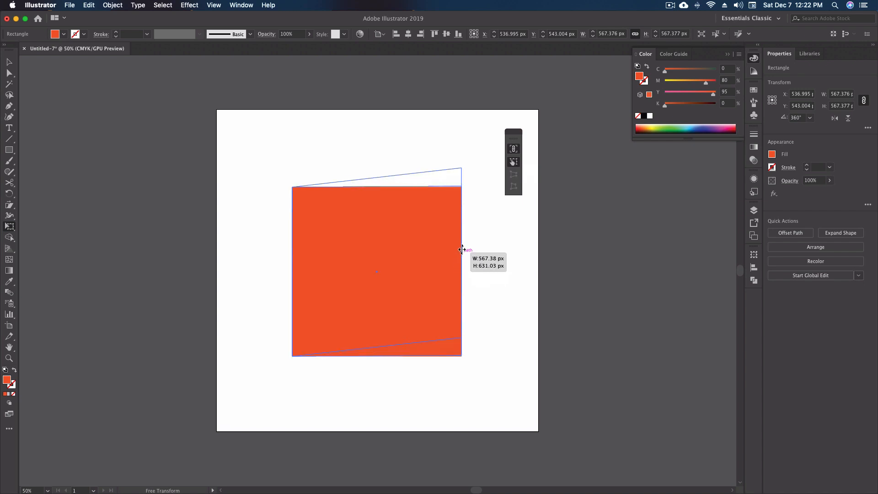
left_click_drag(461, 248, 462, 292)
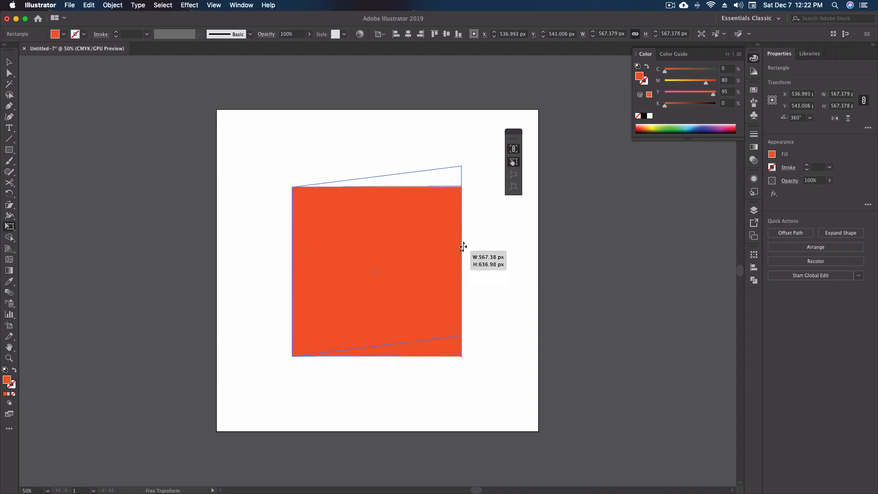
left_click_drag(463, 246, 465, 272)
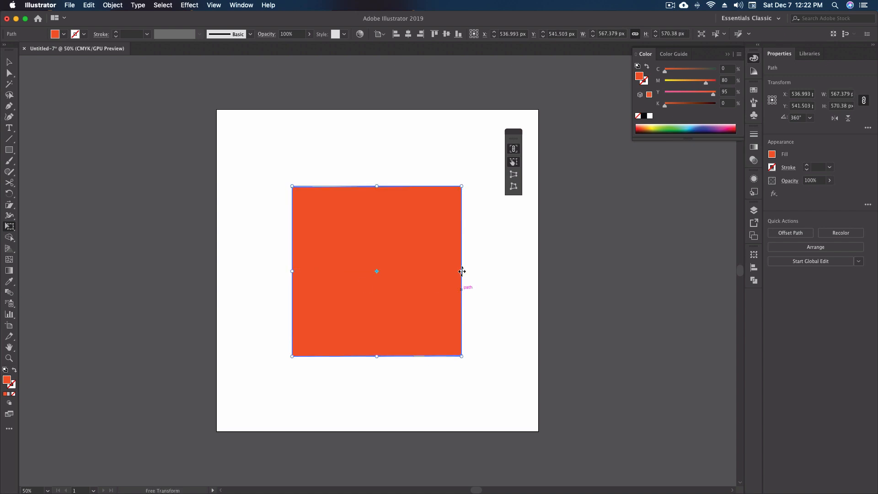
left_click_drag(461, 271, 383, 271)
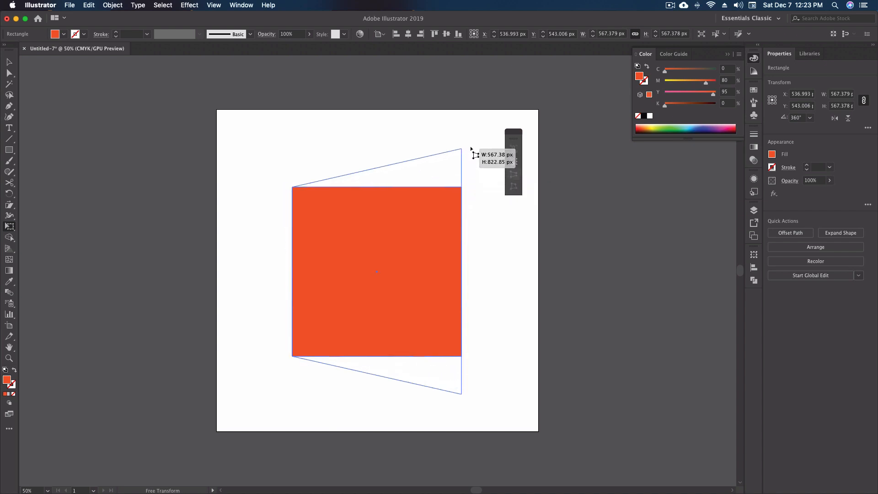
left_click(840, 234)
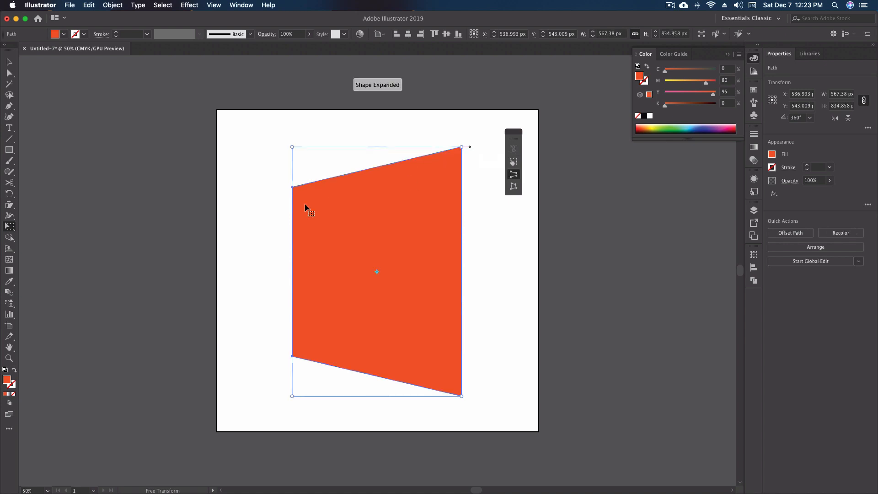
mouse_move(297, 155)
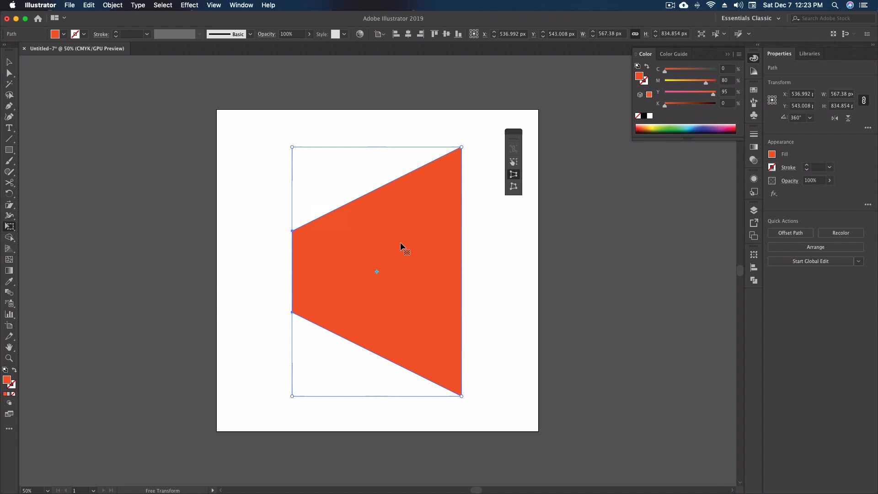
mouse_move(361, 248)
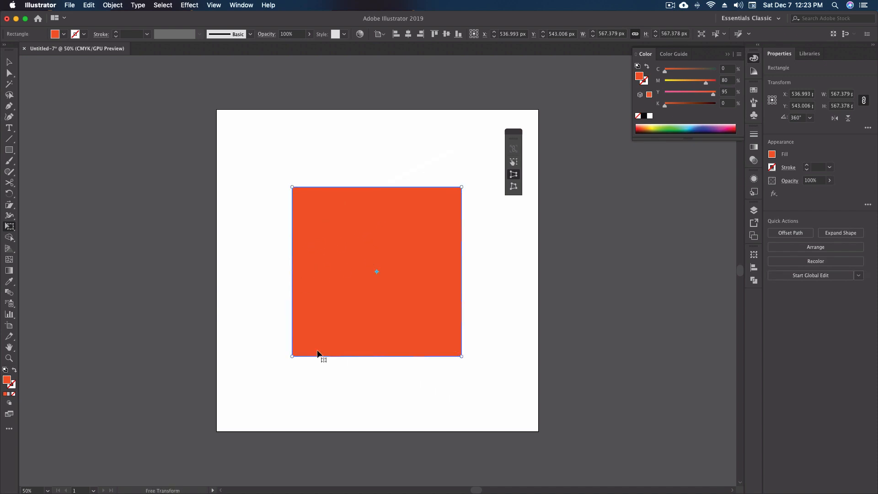
left_click_drag(292, 355, 349, 362)
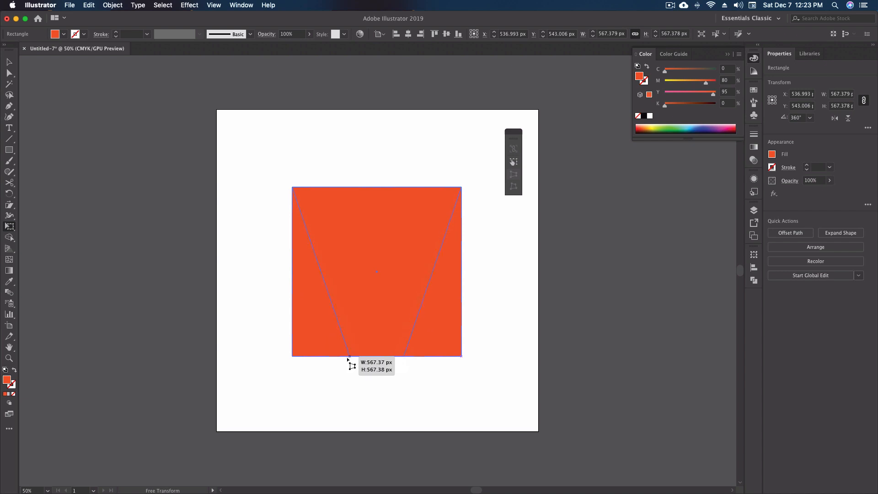
left_click(840, 233)
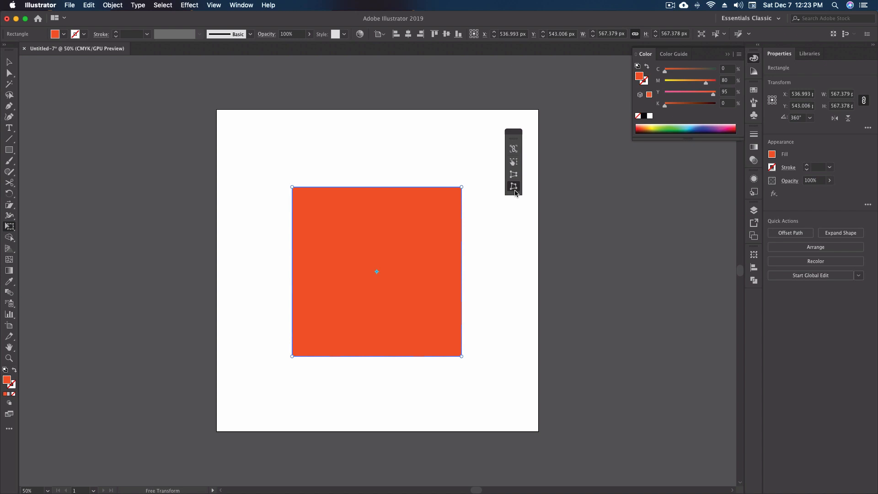
mouse_move(466, 194)
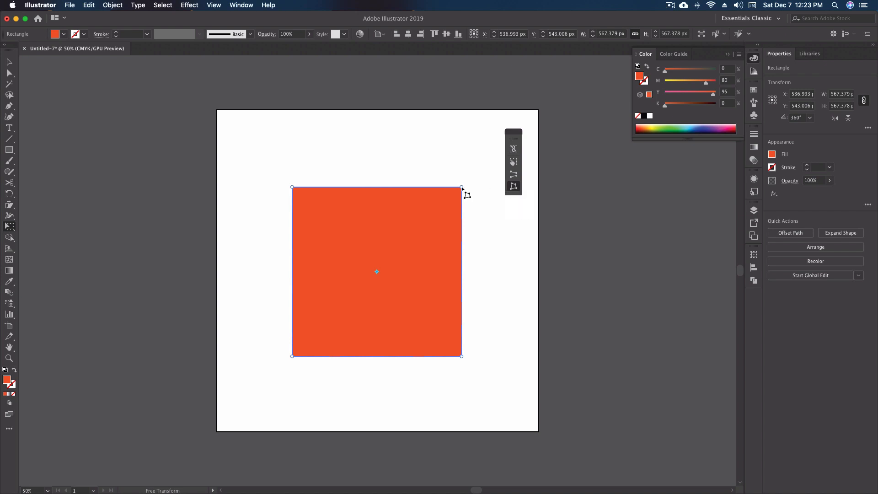
Free-distort the corners into an irregular four-sided path of about 309 × 483 px.
left_click_drag(461, 188, 432, 222)
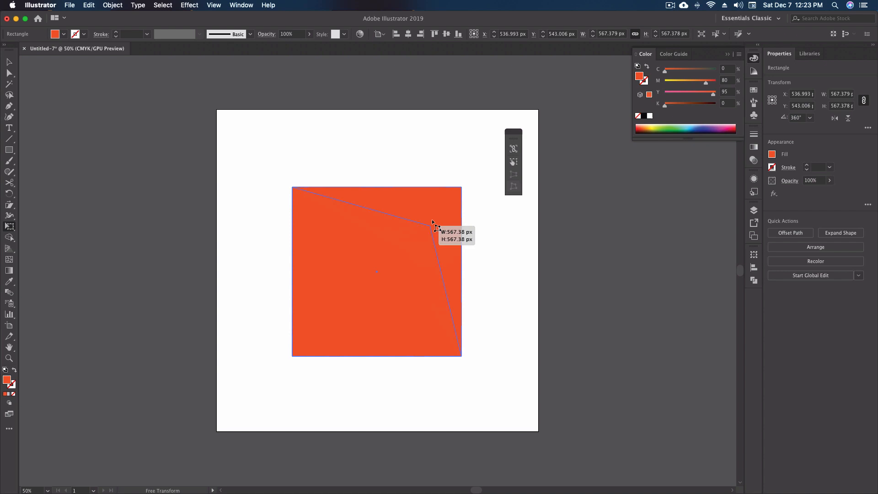
left_click(840, 232)
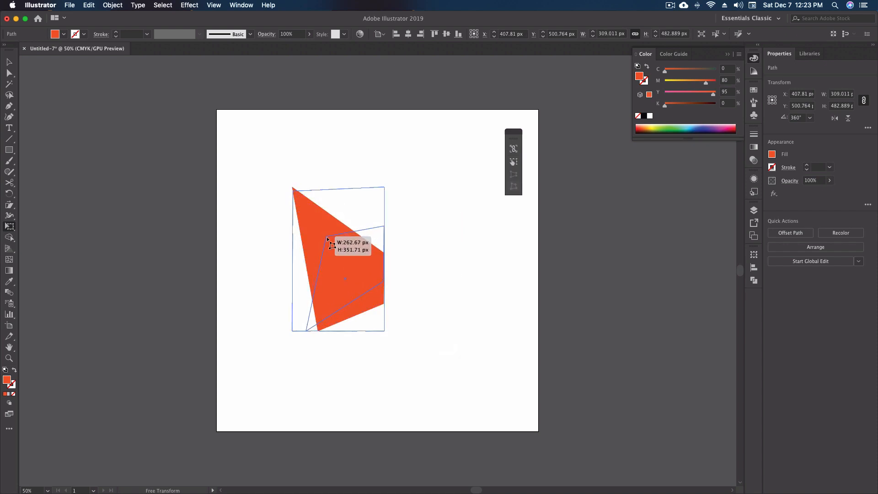
left_click_drag(328, 238, 294, 190)
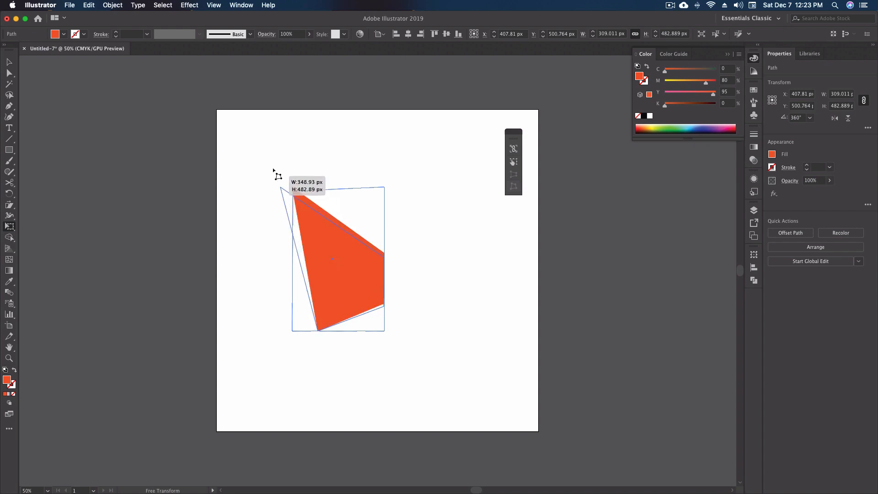
left_click_drag(291, 188, 372, 187)
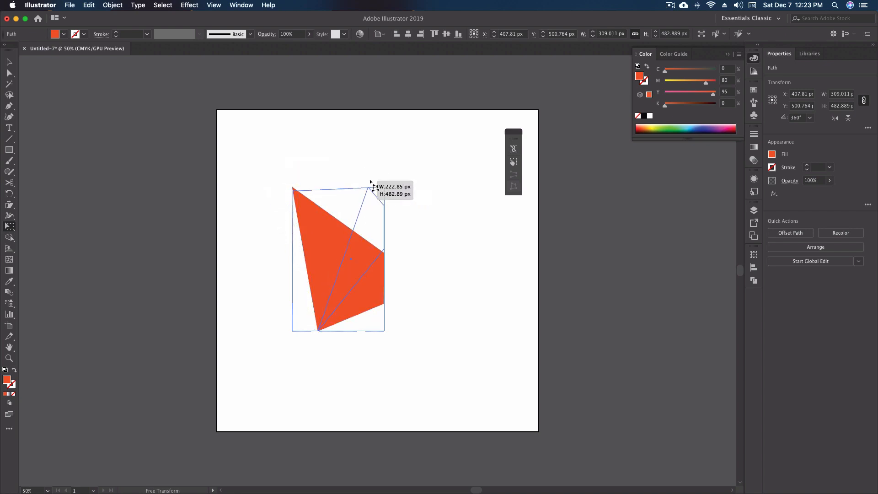
left_click_drag(374, 188, 288, 176)
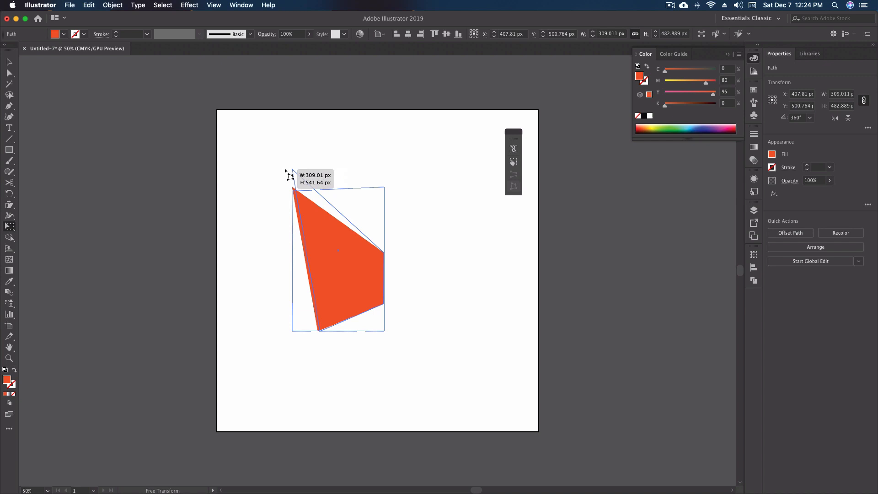